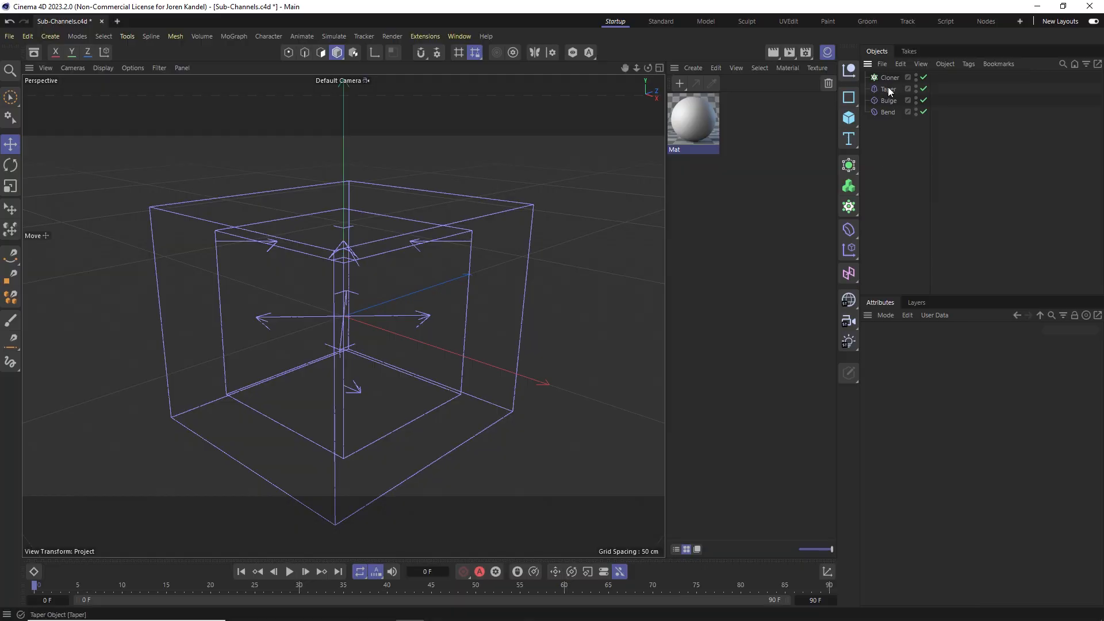
Step: Select the Bulge deformer to show its size, mode, strength and curvature properties
{"action": "left_click", "coordinate": [888, 100]}
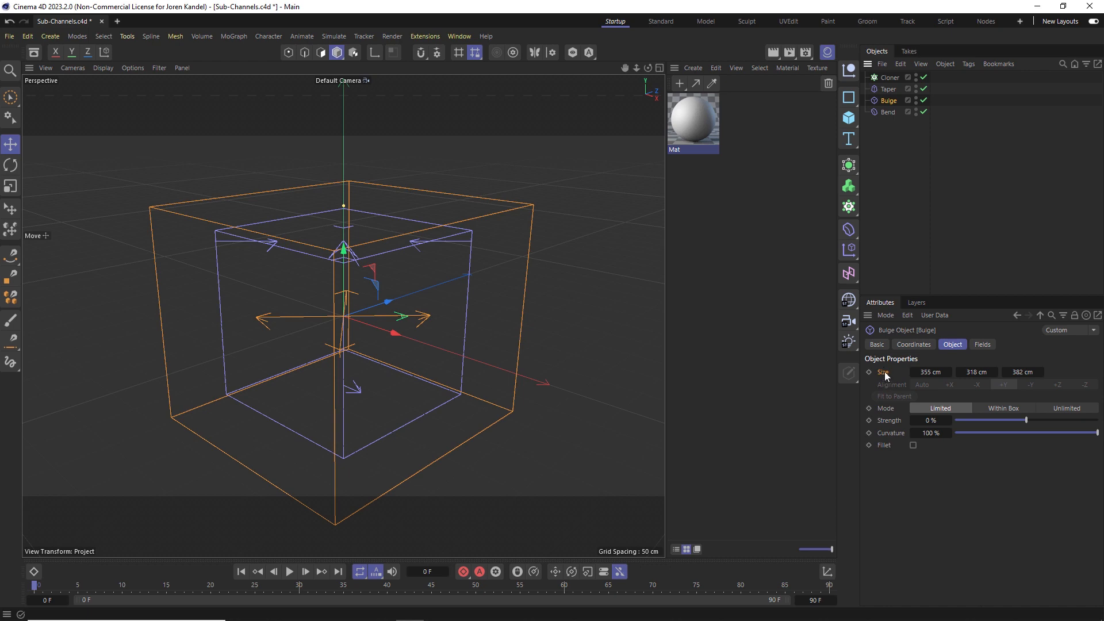
{"action": "mouse_move", "coordinate": [910, 249]}
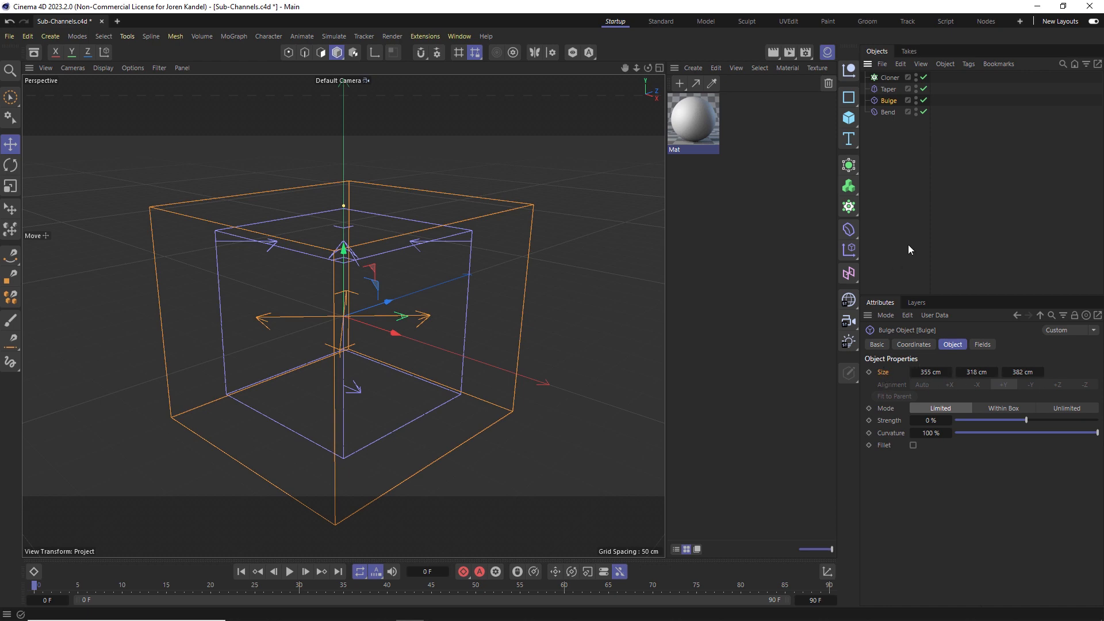
Step: Show the Bend deformer's Size as separate X, Y and Z sub-channel rows
{"action": "left_click", "coordinate": [888, 111]}
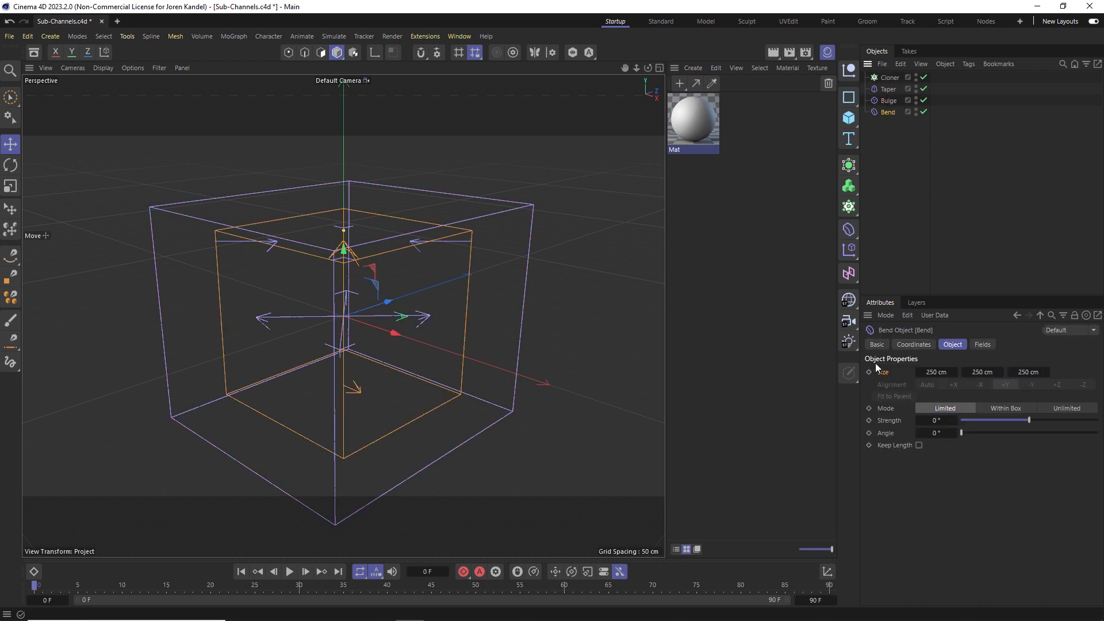
{"action": "right_click", "coordinate": [881, 371]}
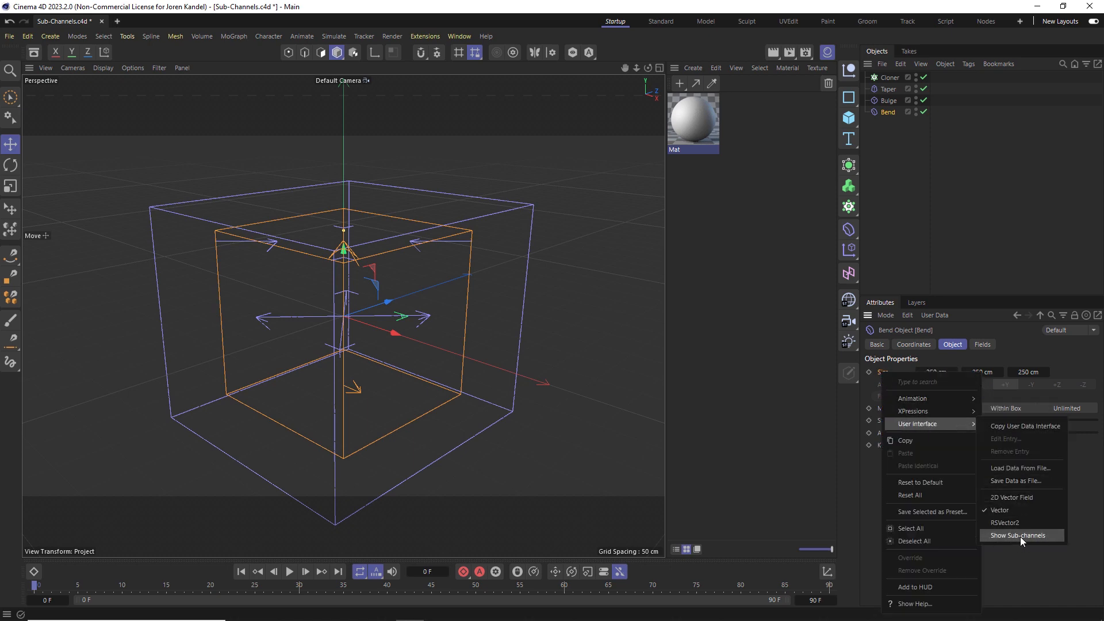
{"action": "left_click", "coordinate": [1020, 535]}
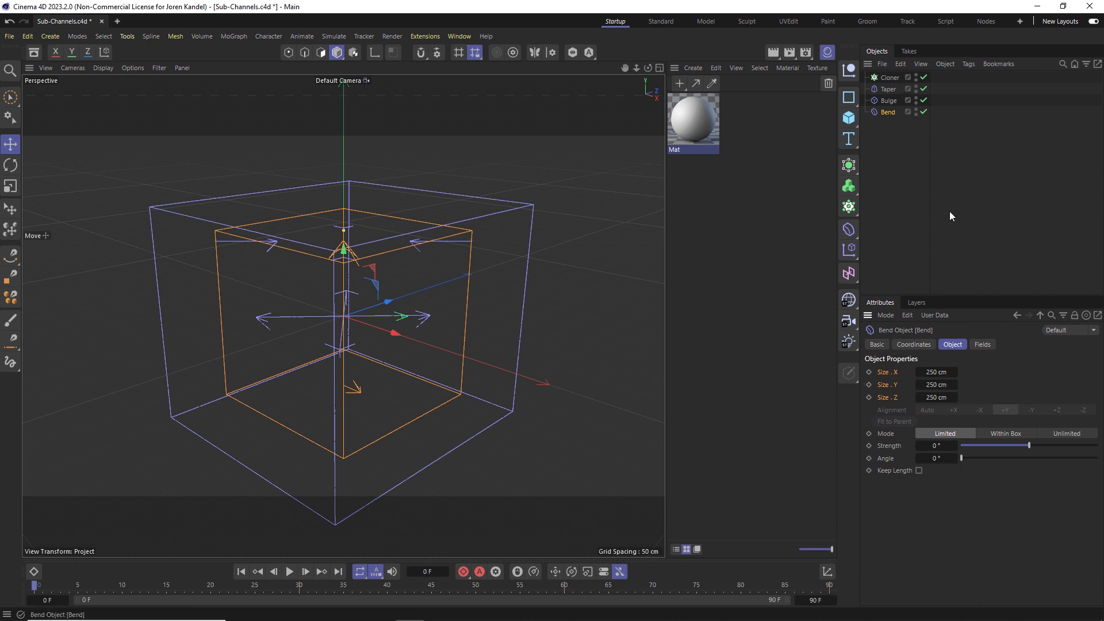
Step: Collapse the Taper deformer's Size back into one combined row and deselect everything
{"action": "left_click", "coordinate": [889, 89]}
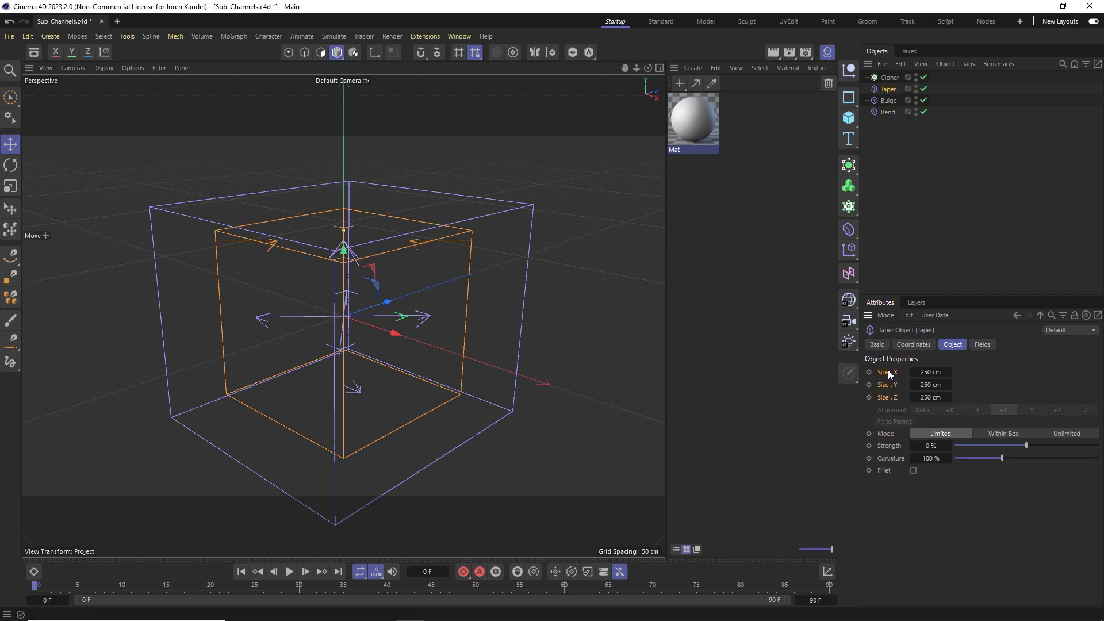
{"action": "right_click", "coordinate": [887, 371]}
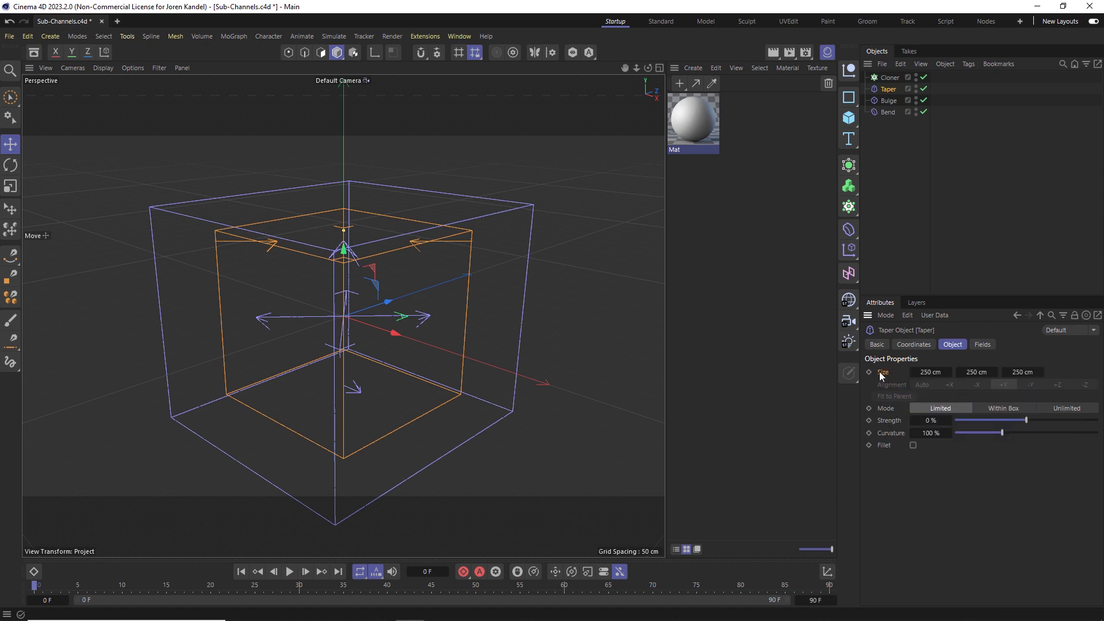
{"action": "left_click", "coordinate": [890, 77]}
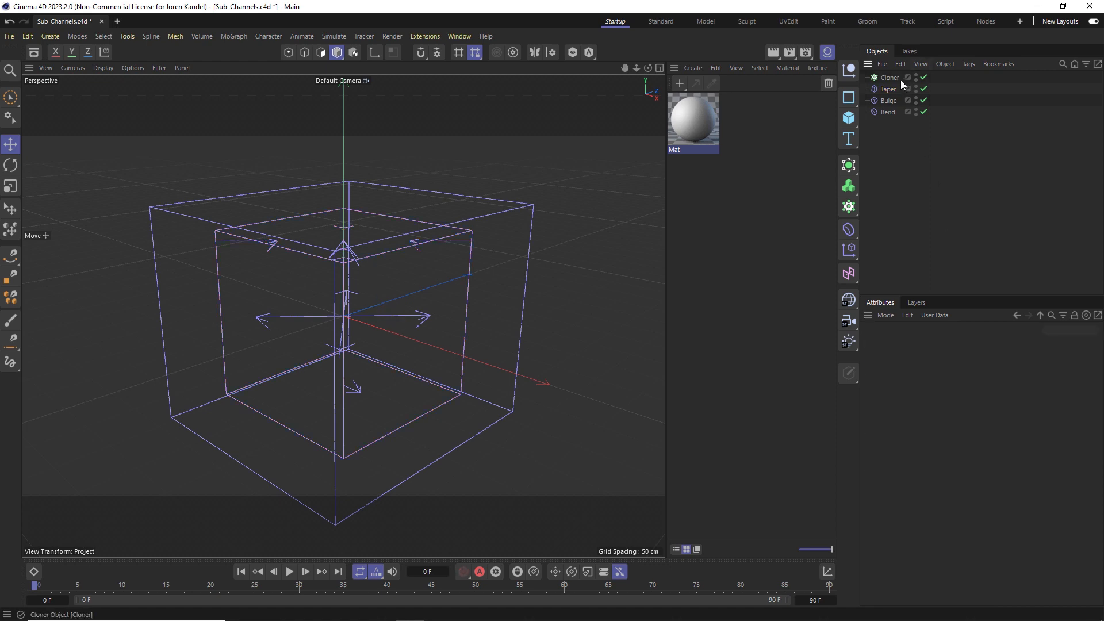
Step: Show the Cloner's Count as separate X, Y and Z sub-channel rows
{"action": "left_click", "coordinate": [889, 77]}
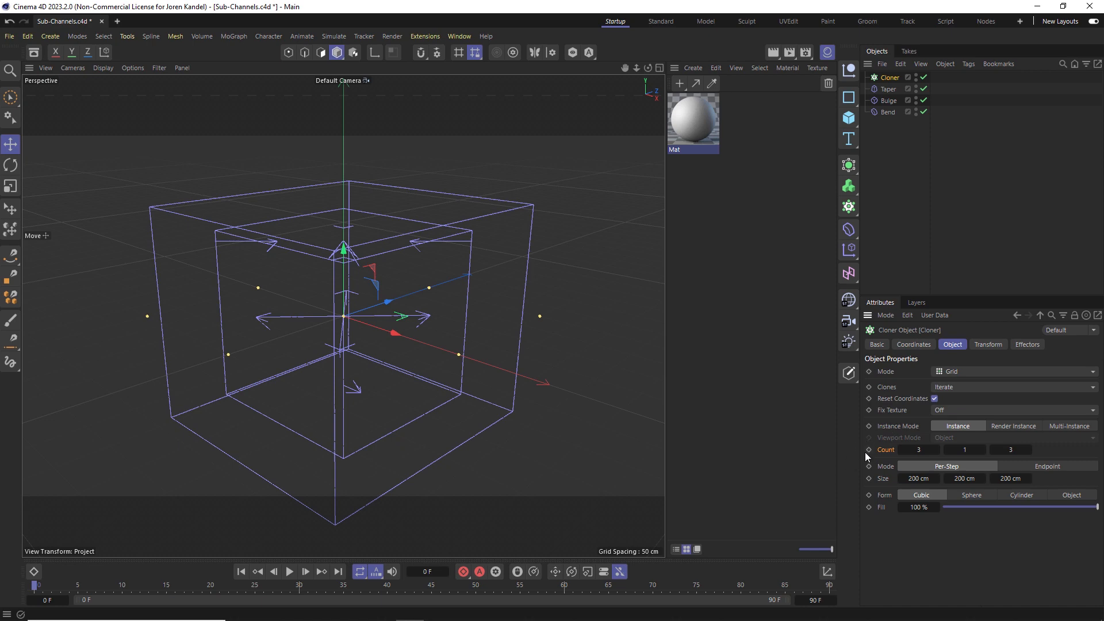
{"action": "right_click", "coordinate": [915, 450]}
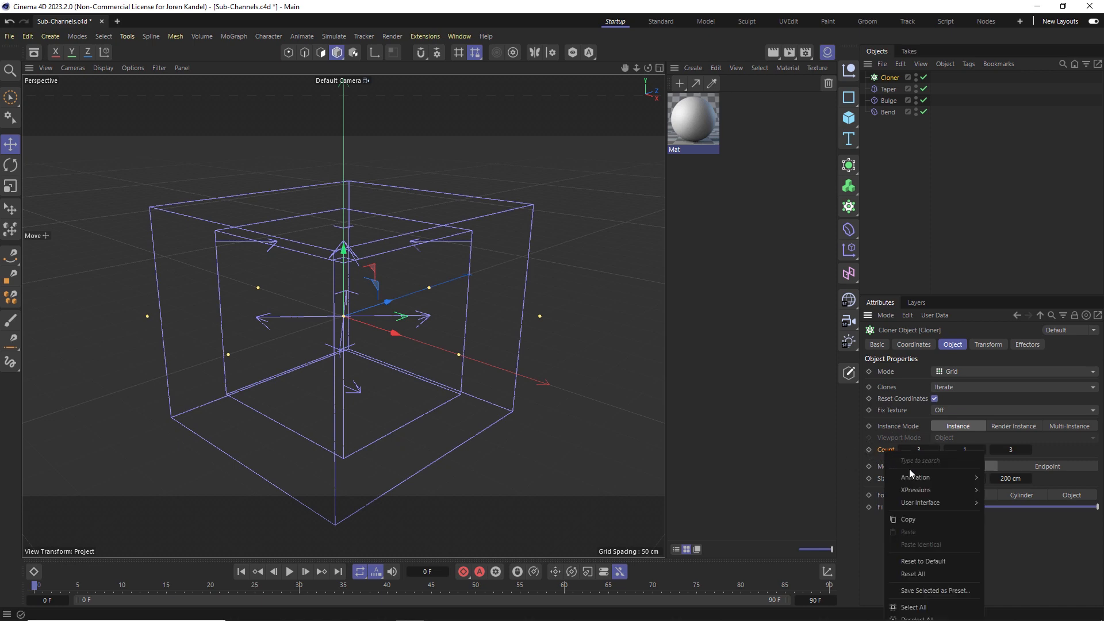
{"action": "mouse_move", "coordinate": [919, 502]}
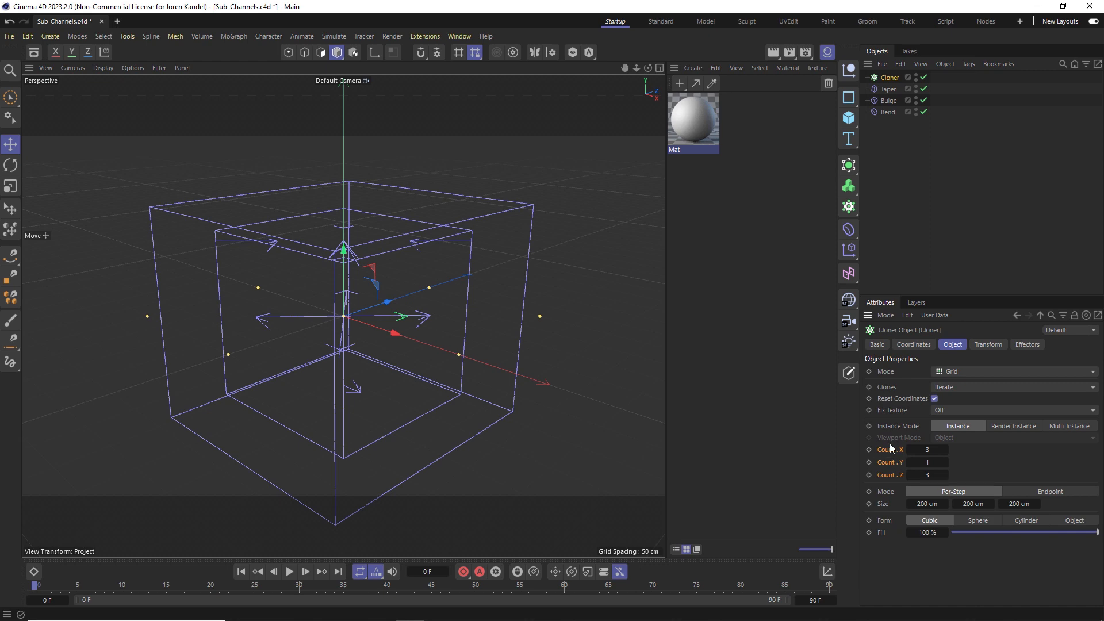
{"action": "mouse_move", "coordinate": [867, 463]}
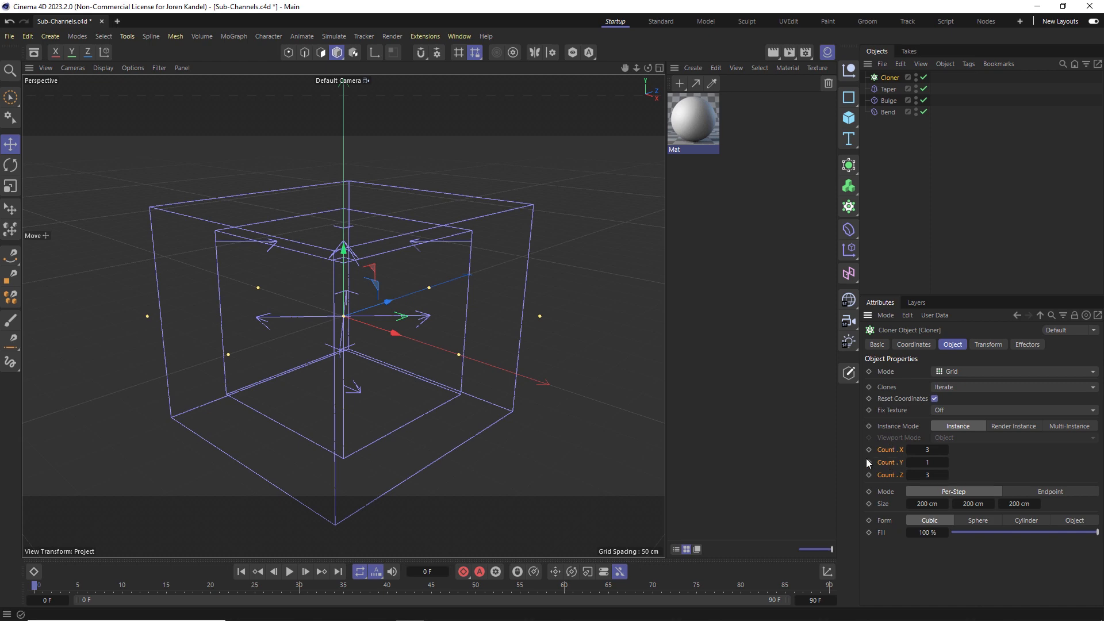
{"action": "mouse_move", "coordinate": [765, 266]}
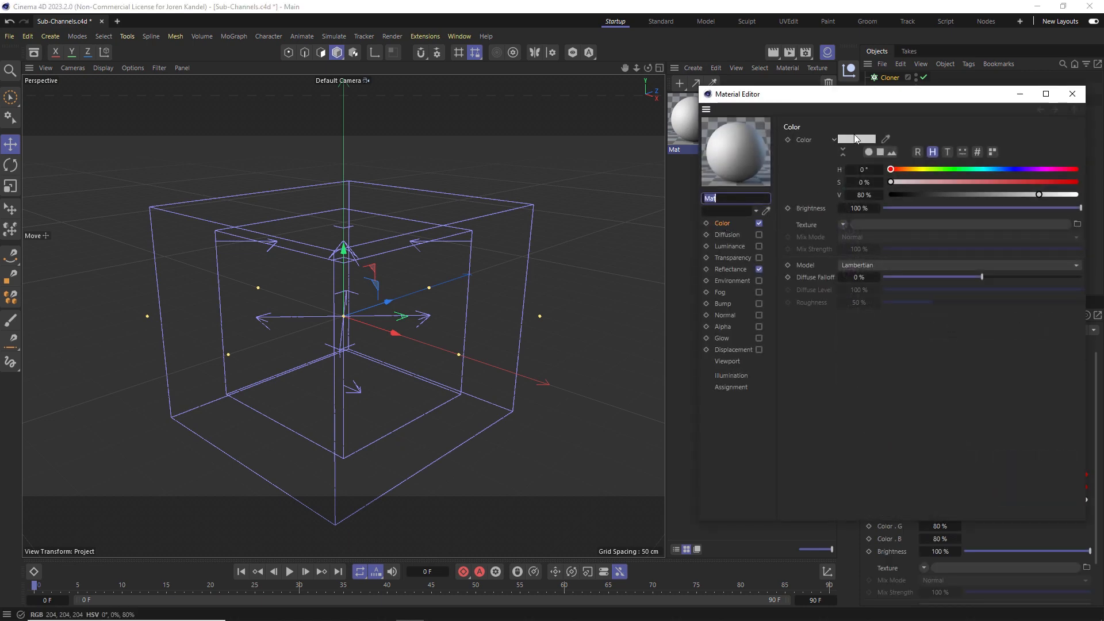
Step: Check the Mat material's colour picker, then show its Color as separate R, G and B values
{"action": "left_click", "coordinate": [855, 139]}
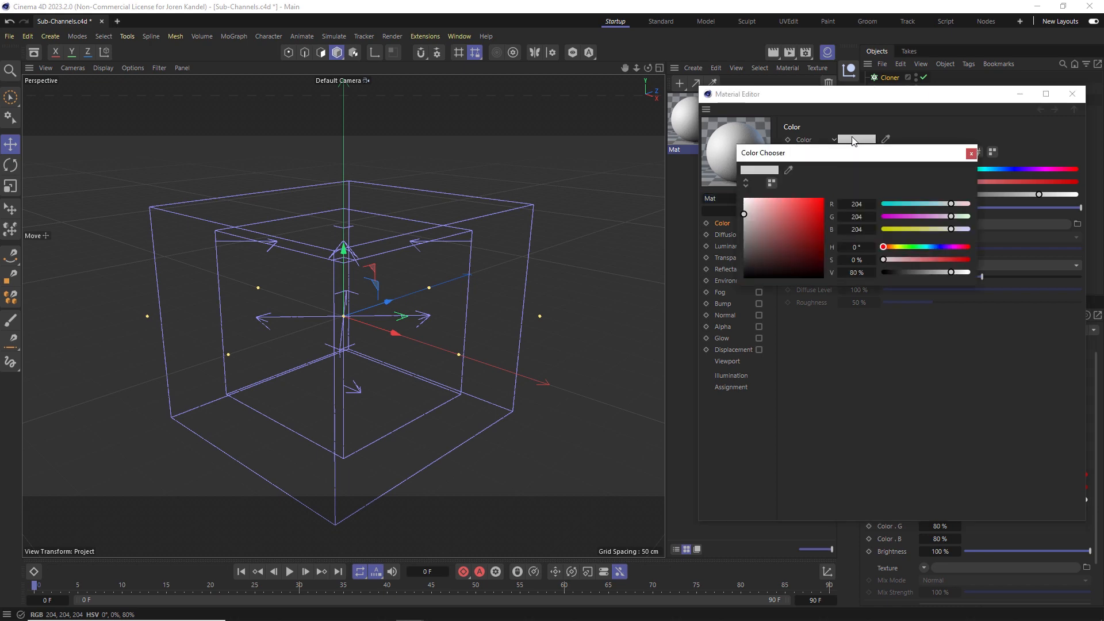
{"action": "left_click", "coordinate": [970, 153]}
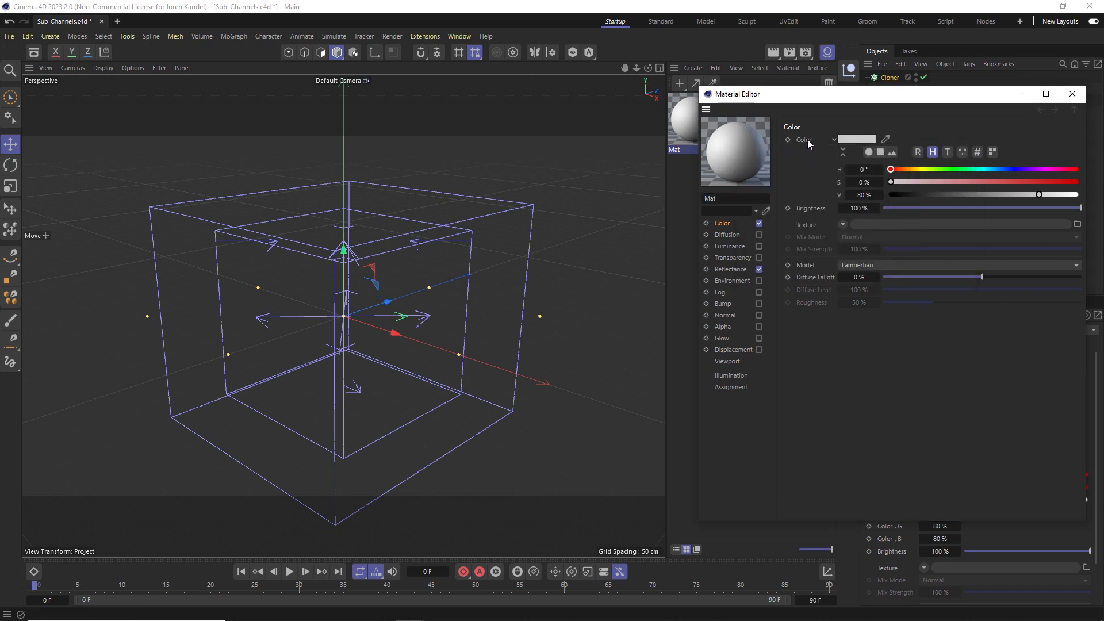
{"action": "right_click", "coordinate": [803, 139]}
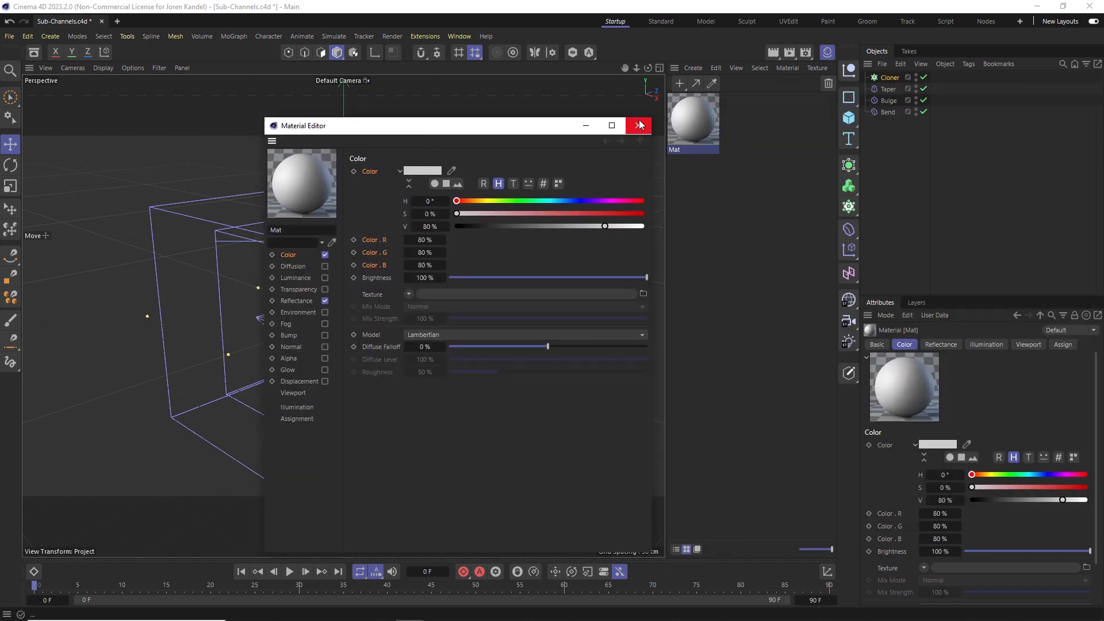
Step: With the Material Editor closed, show the Taper deformer's Size as separate X, Y and Z rows
{"action": "left_click", "coordinate": [638, 124]}
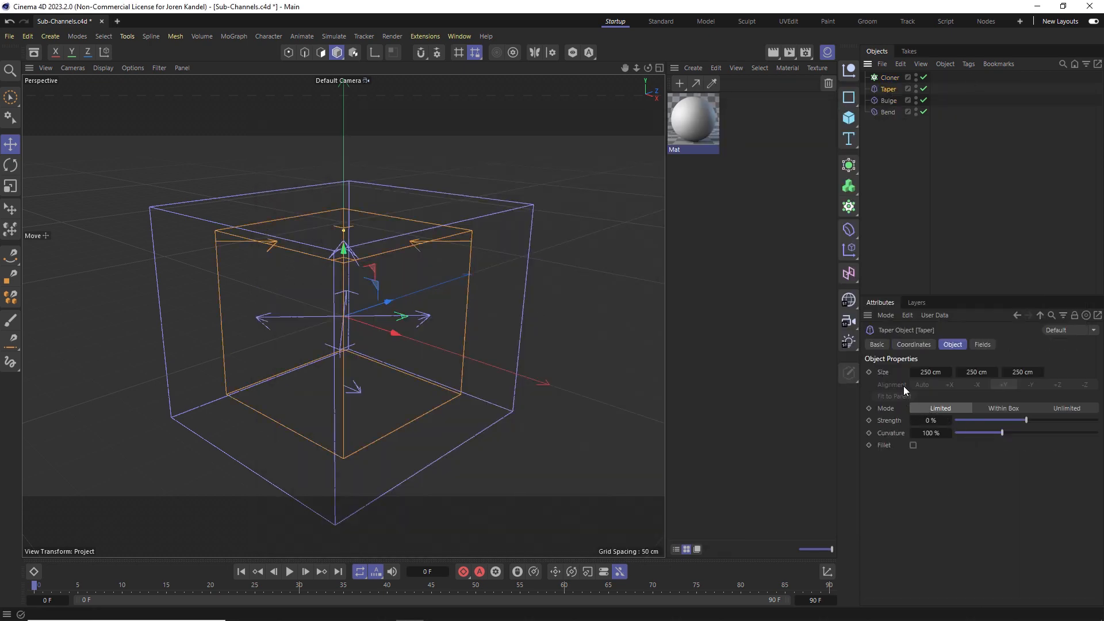
{"action": "right_click", "coordinate": [905, 391]}
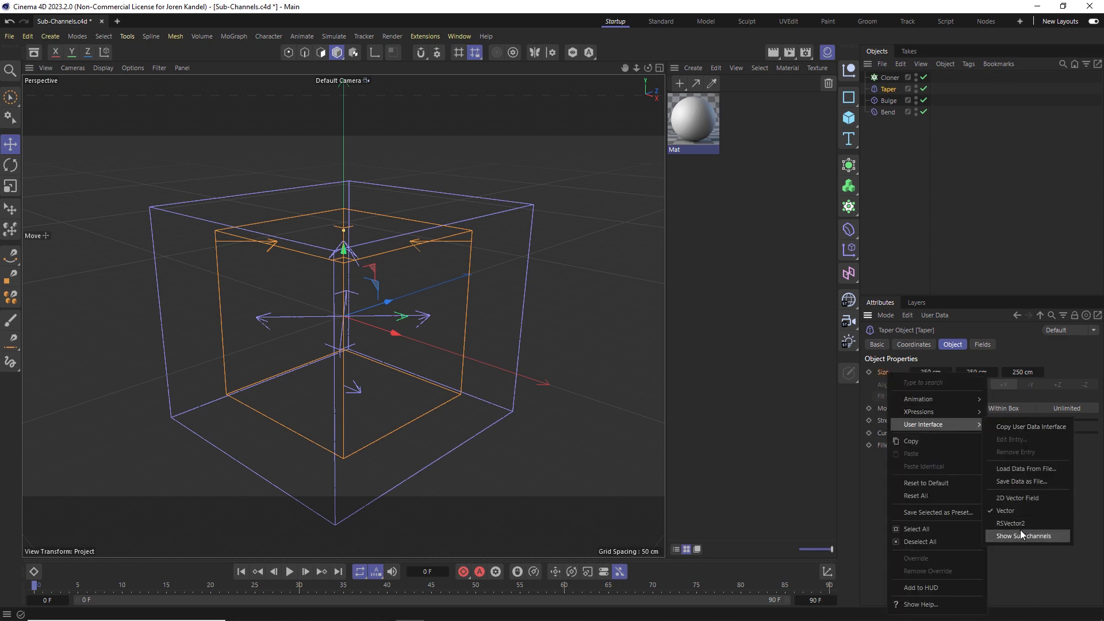
{"action": "left_click", "coordinate": [1024, 536]}
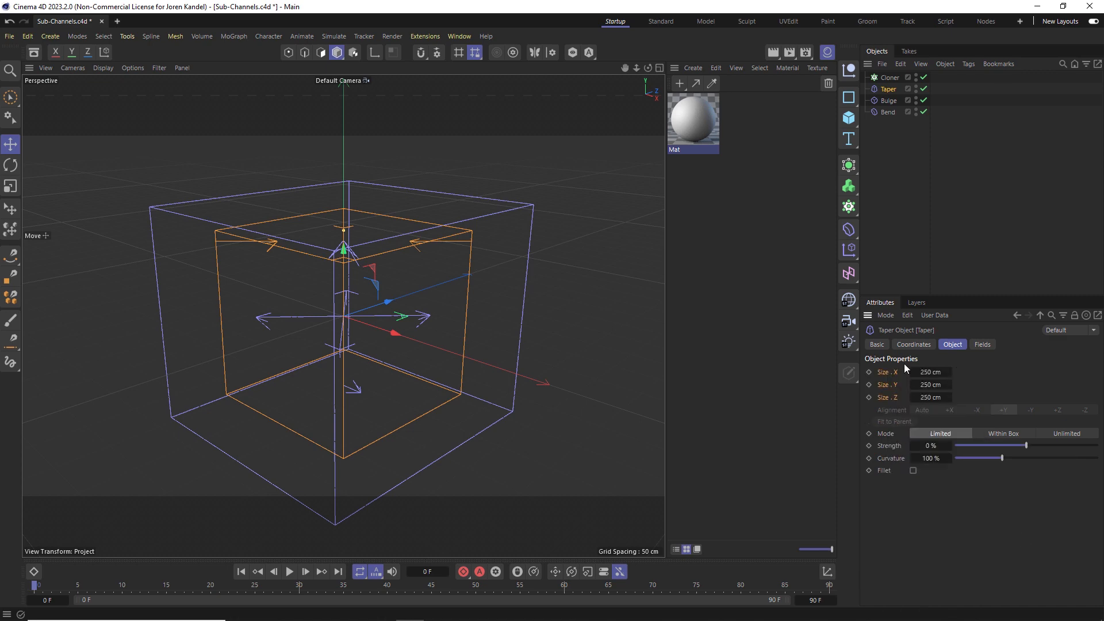